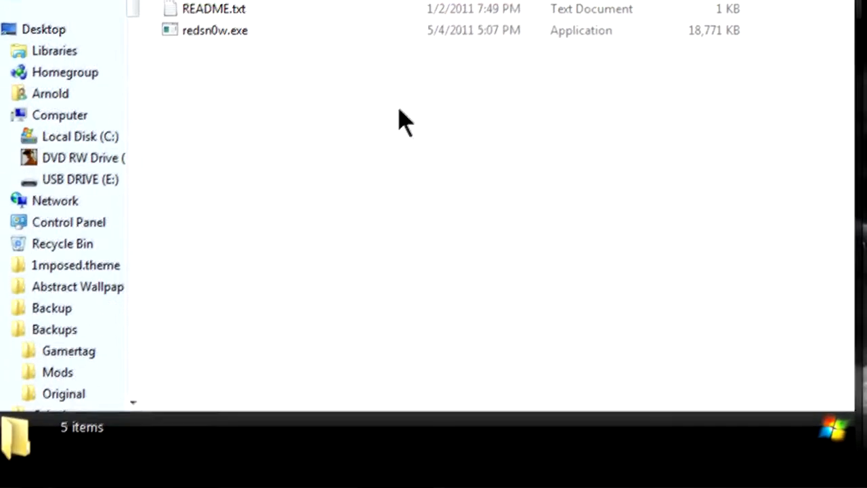
Step: Bring up the Compatibility settings in redsn0w.exe's Properties
left_click(215, 30)
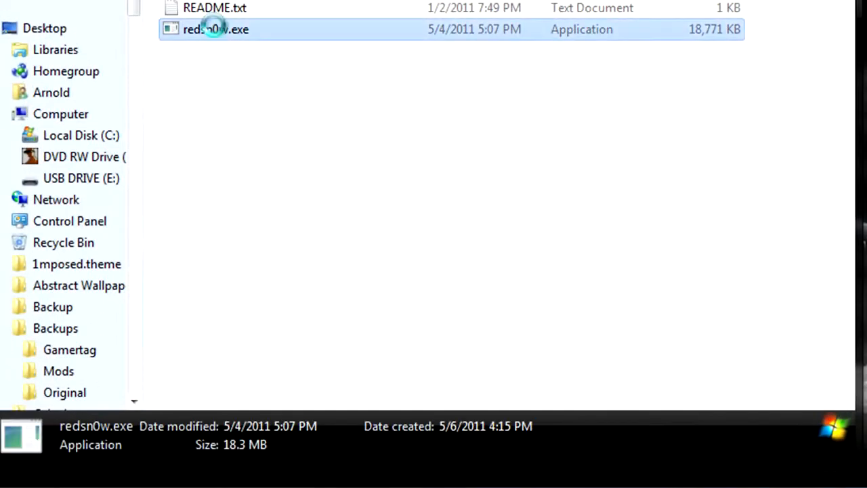
right_click(215, 29)
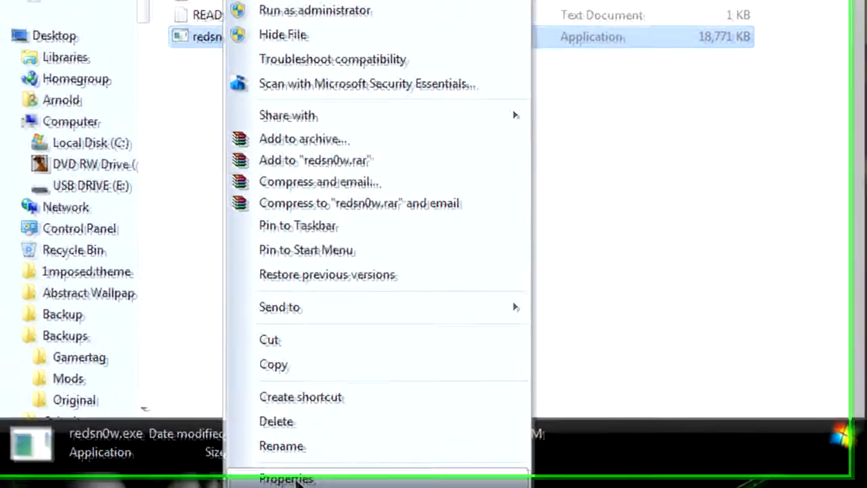
left_click(288, 480)
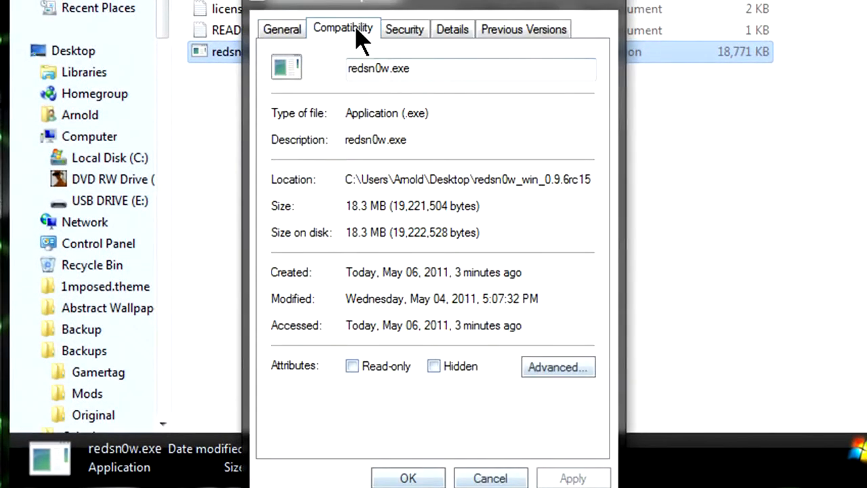
left_click(342, 28)
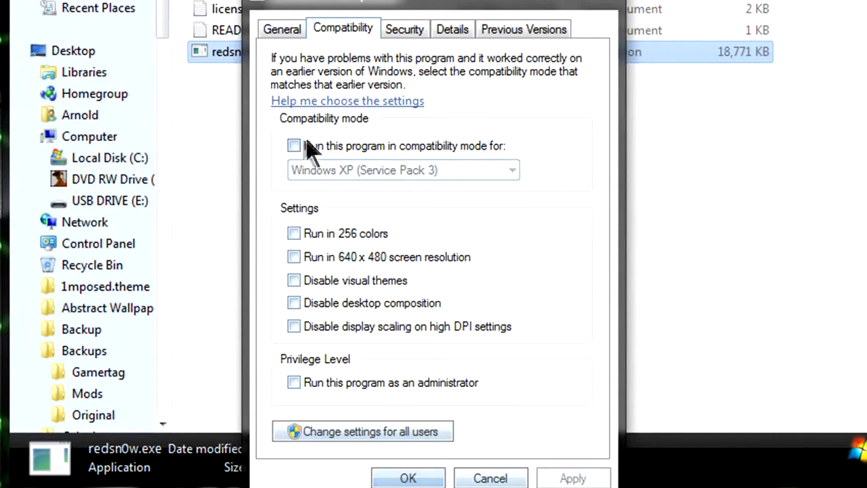
Step: Enable Windows XP (Service Pack 3) compatibility mode and Run as administrator, then apply
left_click(294, 147)
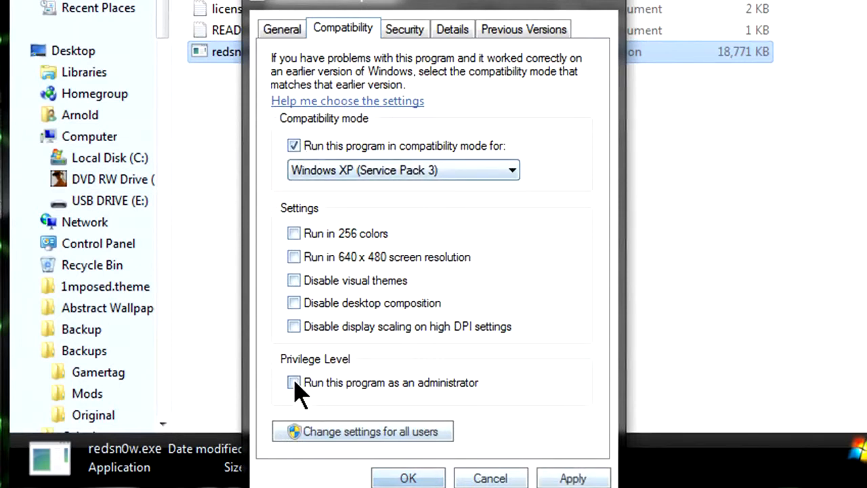
left_click(294, 382)
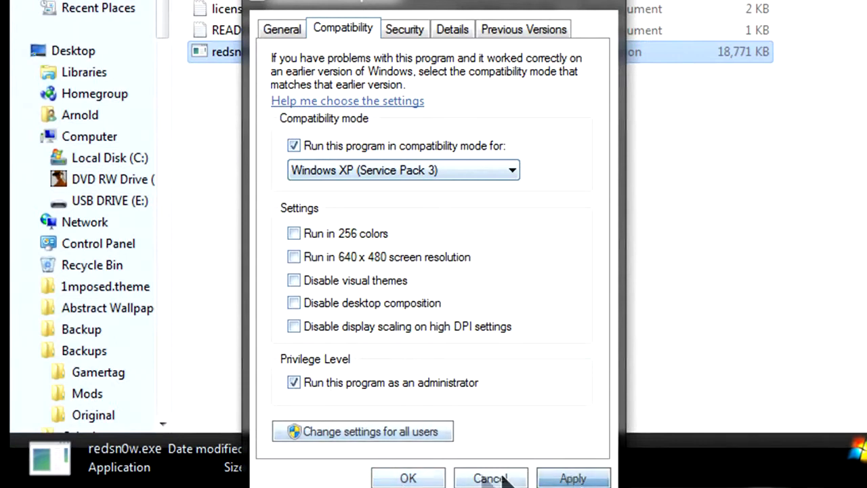
left_click(490, 477)
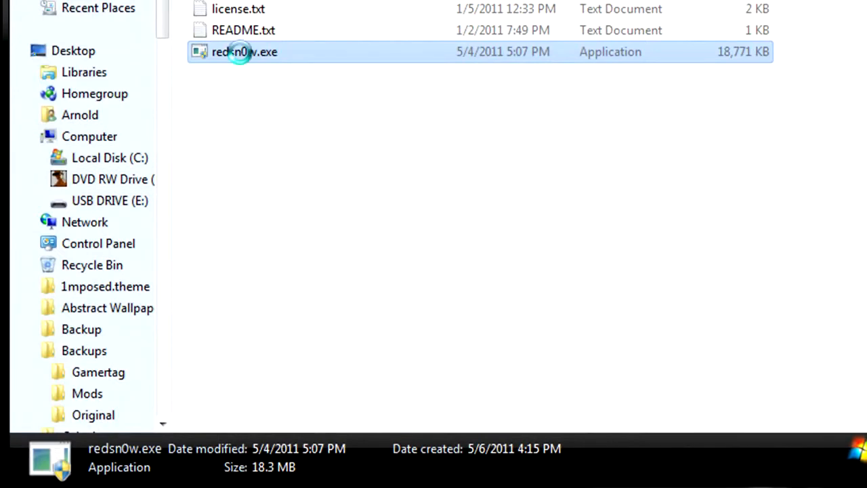
Step: Launch redsn0w, load the firmware IPSW and answer Yes to the newer iPhone 3GS model prompt
double_click(244, 52)
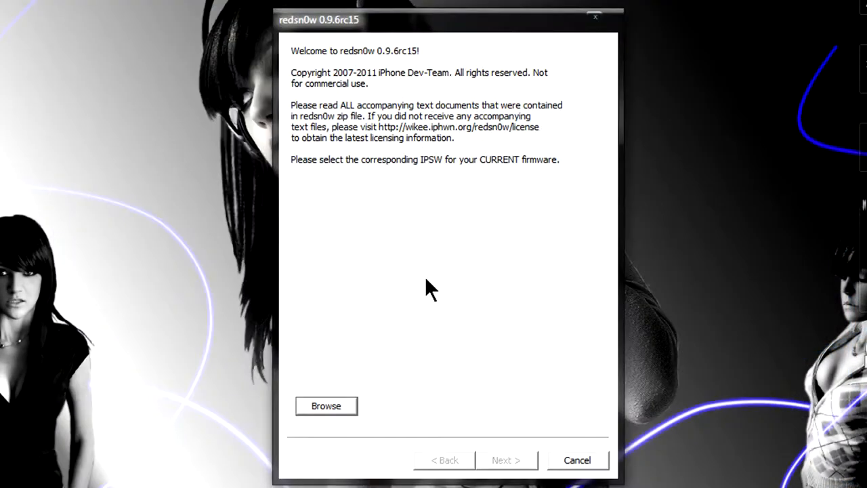
mouse_move(371, 359)
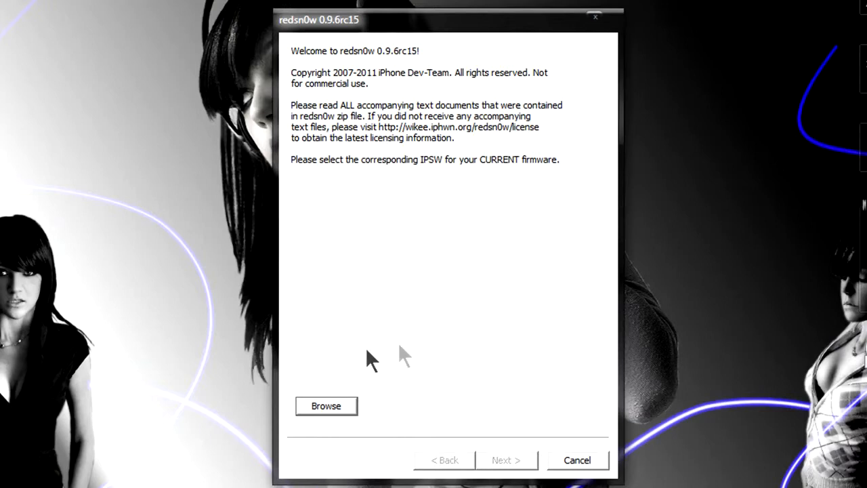
left_click(325, 406)
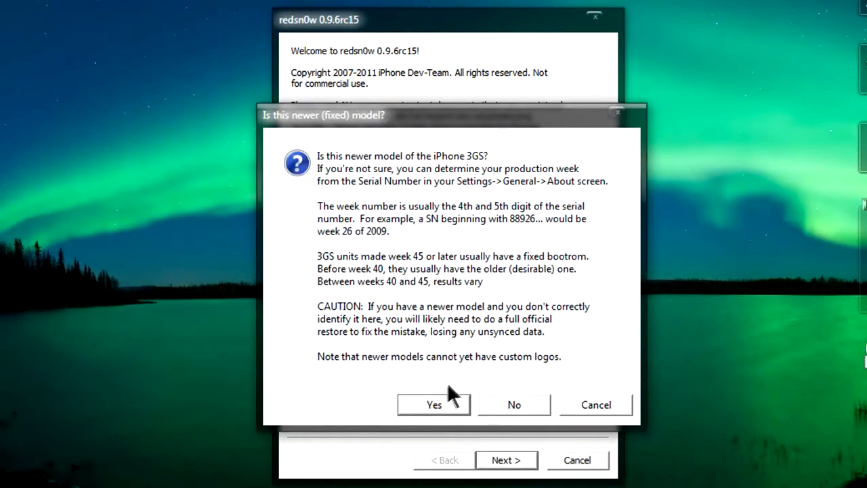
mouse_move(432, 415)
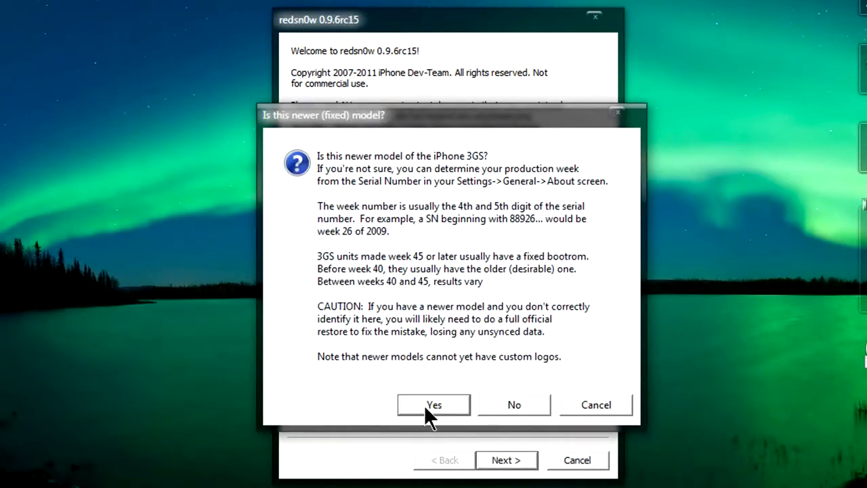
left_click(434, 403)
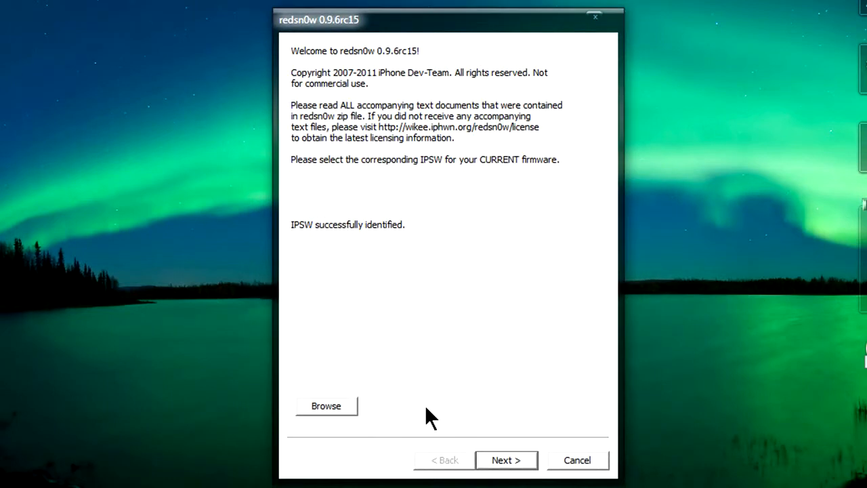
Step: Proceed so redsn0w prepares the jailbreak data and patches the kernel
left_click(506, 460)
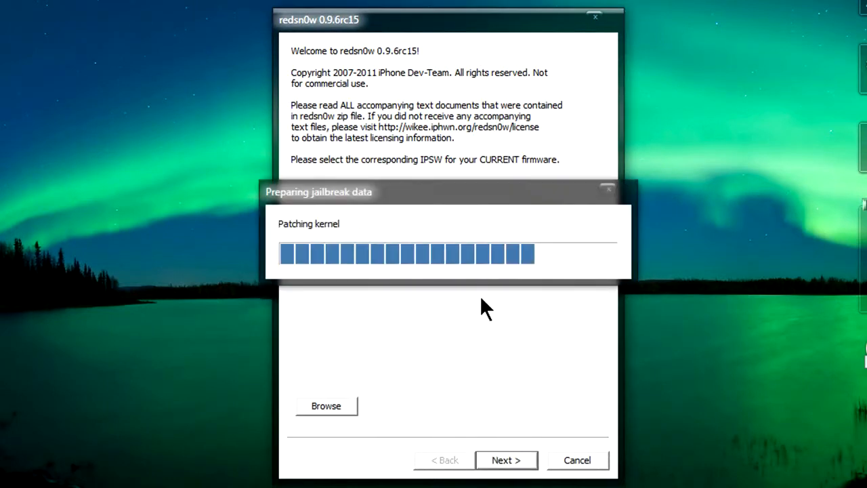
mouse_move(493, 341)
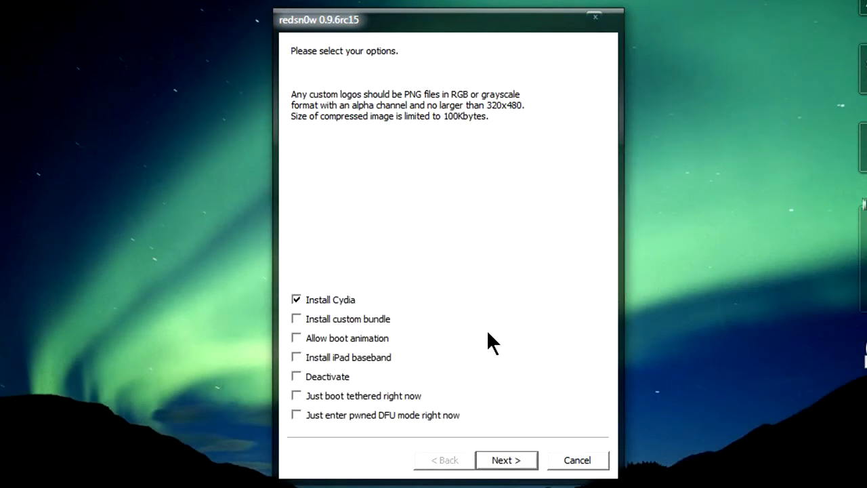
mouse_move(328, 310)
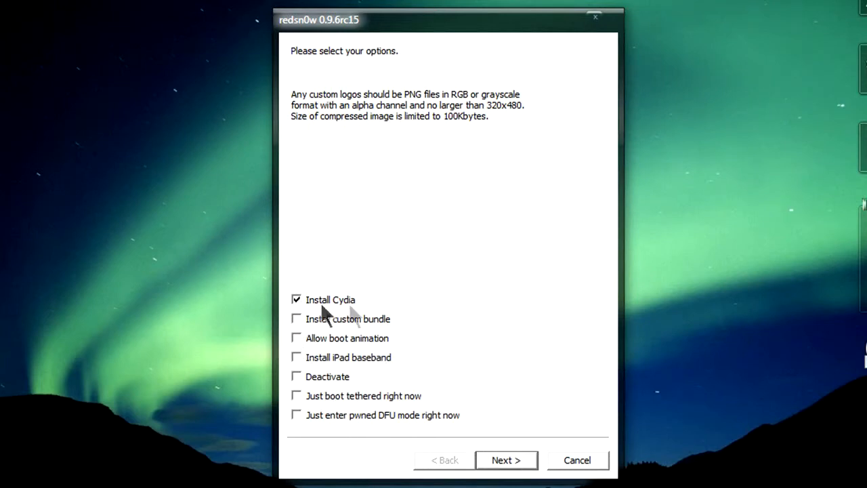
mouse_move(369, 350)
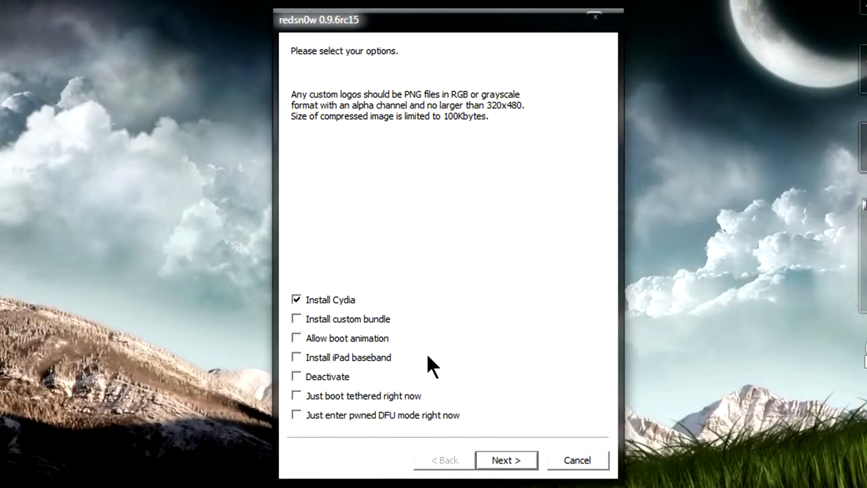
mouse_move(518, 385)
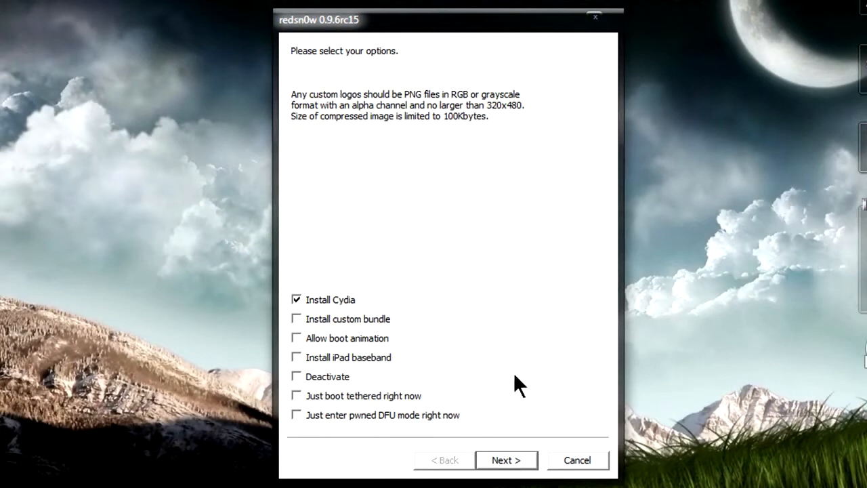
mouse_move(506, 467)
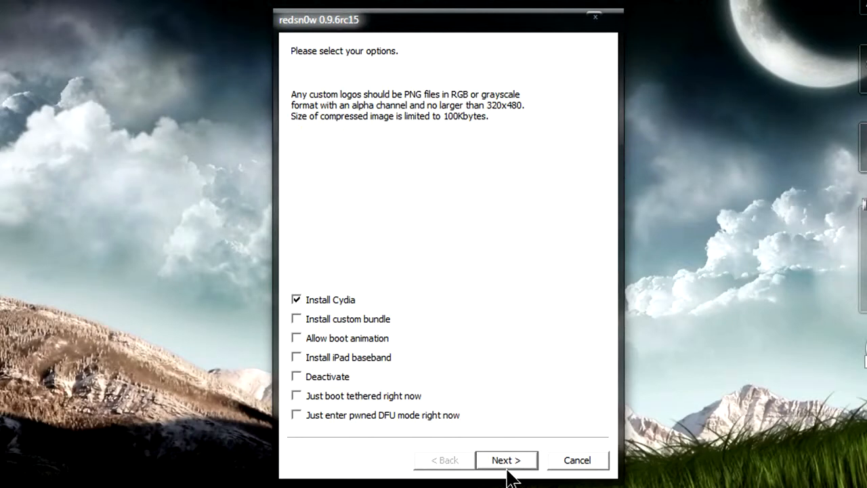
Step: Continue with Install Cydia ticked and confirm the iPhone is off and plugged in
left_click(507, 461)
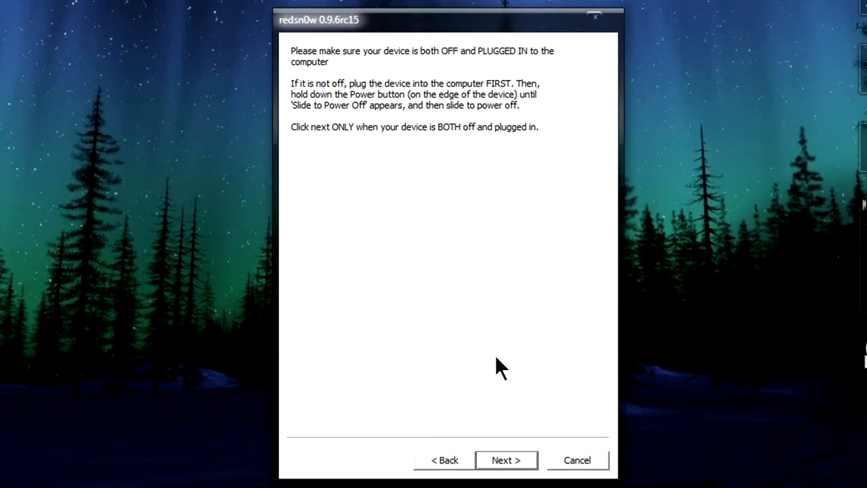
left_click(505, 460)
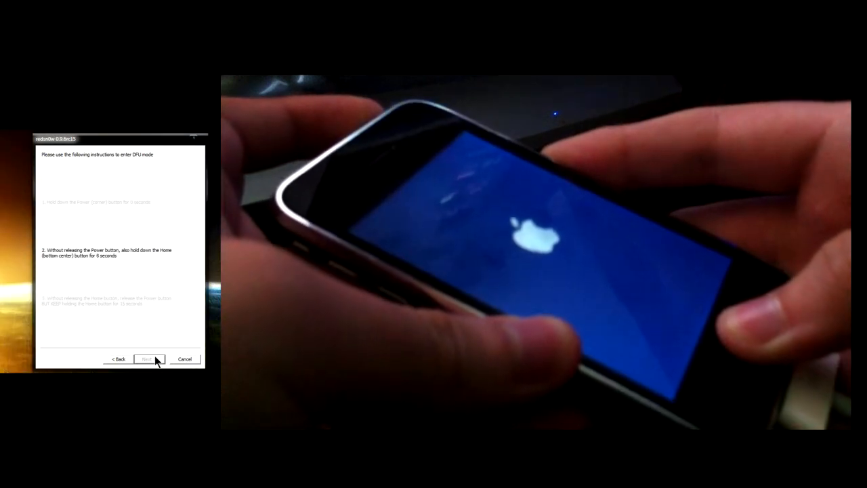
Step: Follow the DFU button-hold steps so redsn0w detects the iPhone and uploads the ramdisk
left_click(147, 359)
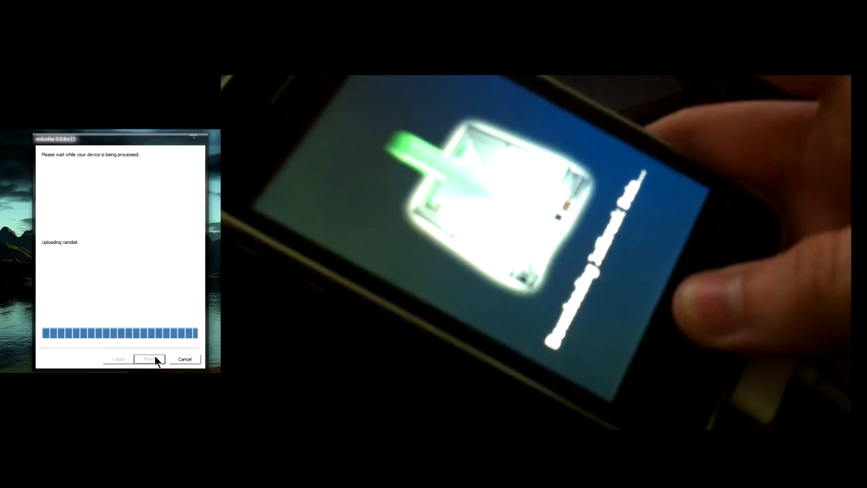